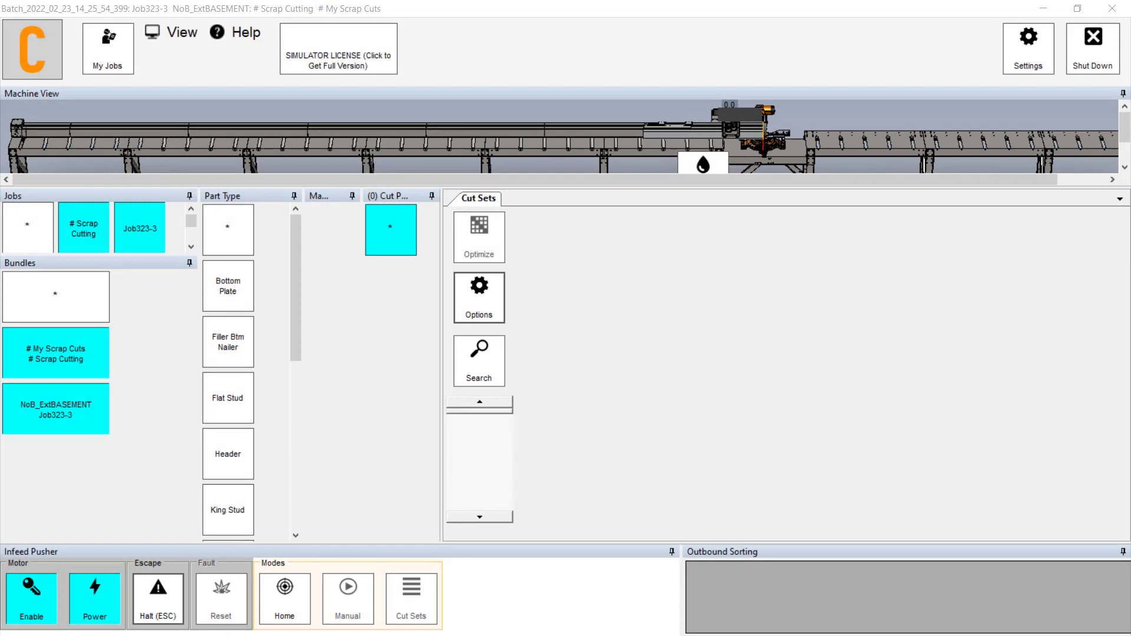
- Show all part types, then filter to Bottom Plate parts with 2x6 SPF No.2
{"action": "left_click", "coordinate": [283, 598]}
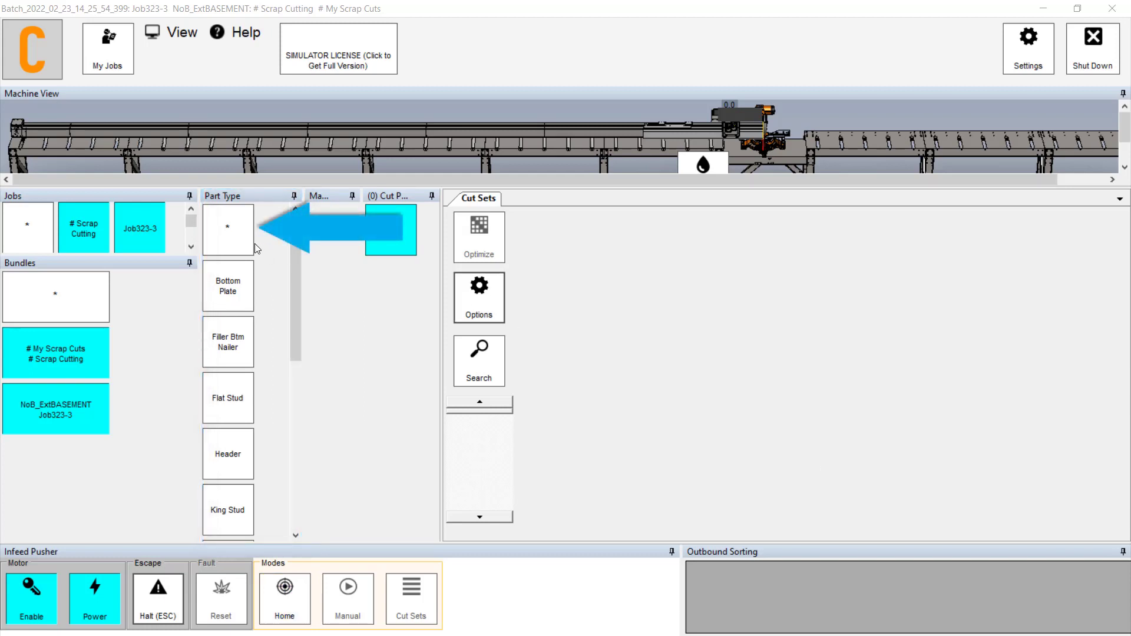
{"action": "left_click", "coordinate": [228, 229]}
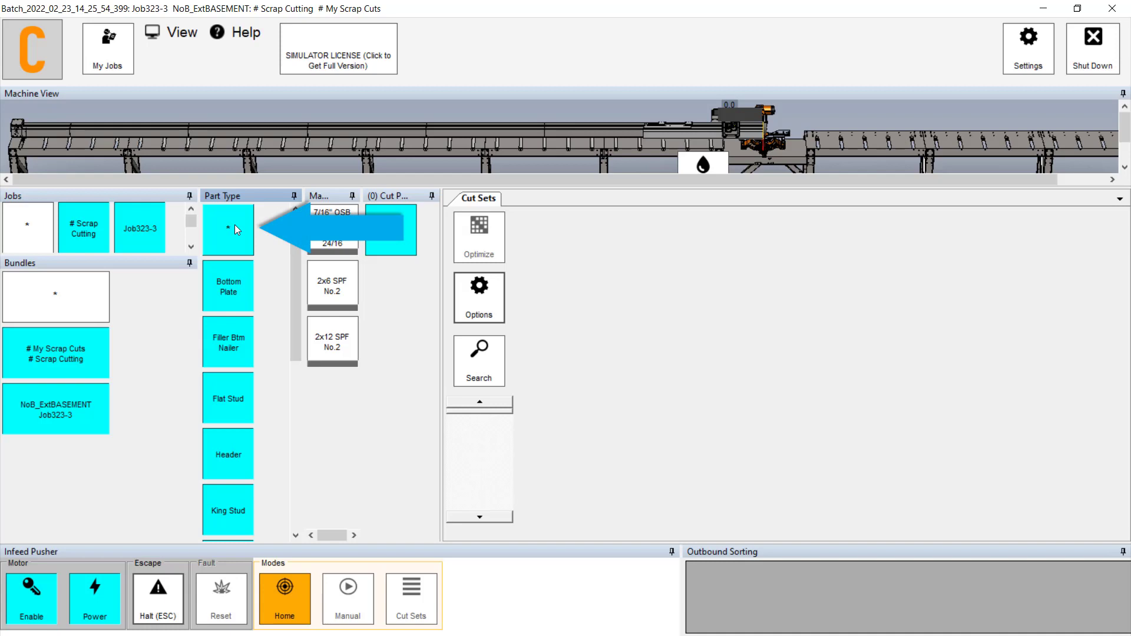
{"action": "left_click", "coordinate": [228, 229]}
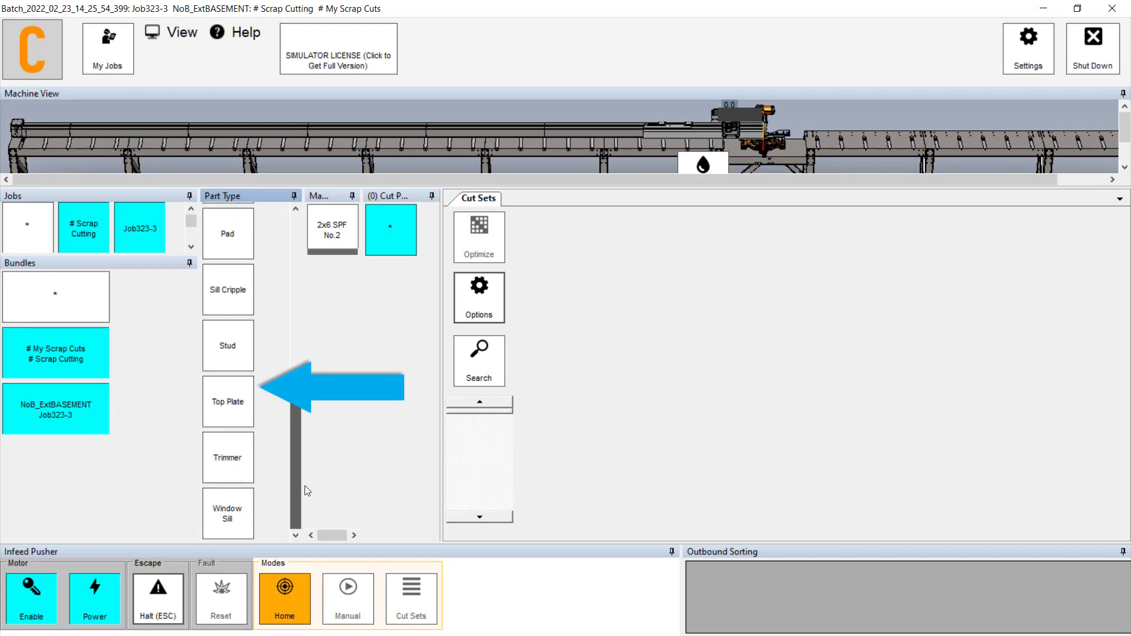
- Add Top Plate parts and list 2x6 SPF No.2 cuts (192, 148, 124, 48)
{"action": "left_click", "coordinate": [228, 401]}
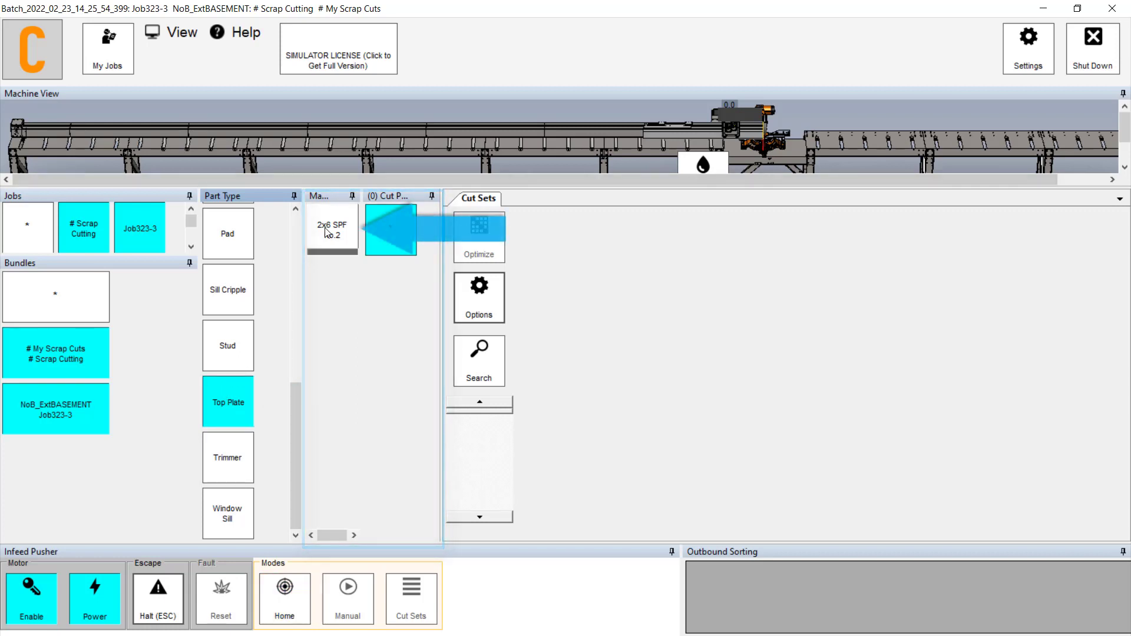
{"action": "left_click", "coordinate": [332, 229]}
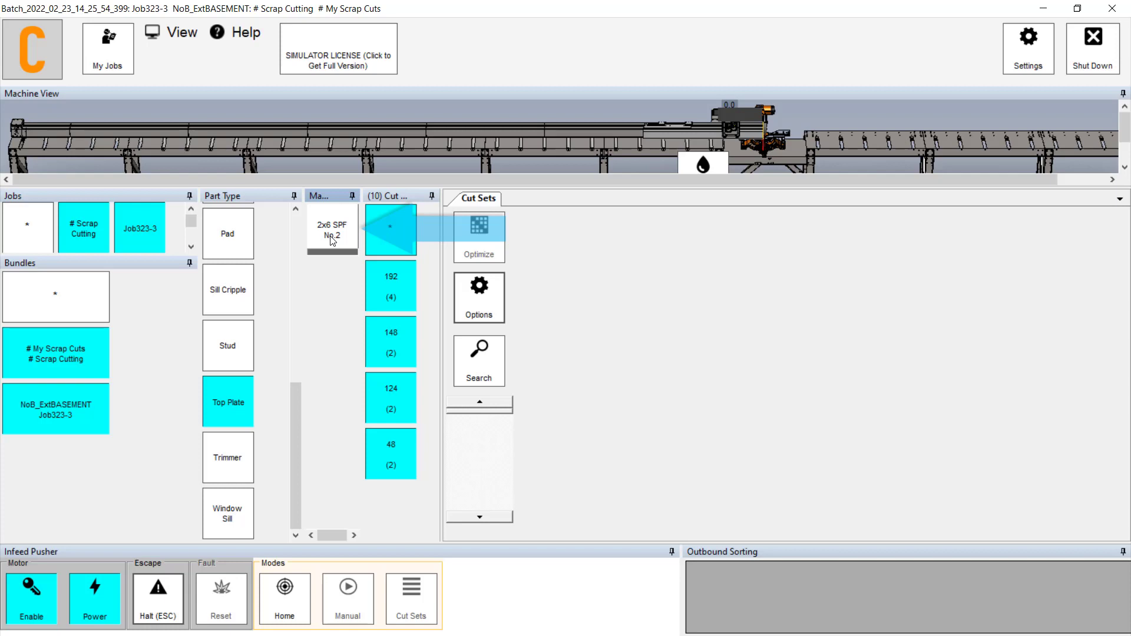
- Allow only 10 ft, 12 ft and 16 ft stock for 2x6 SPF No.2
{"action": "left_click", "coordinate": [331, 229]}
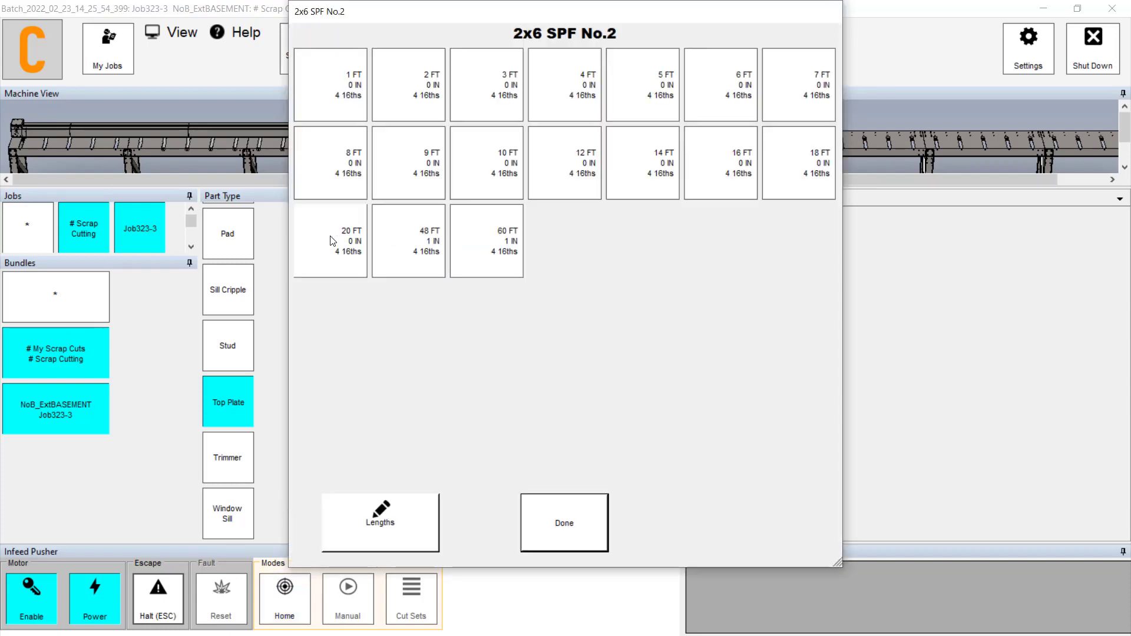
{"action": "left_click", "coordinate": [284, 597]}
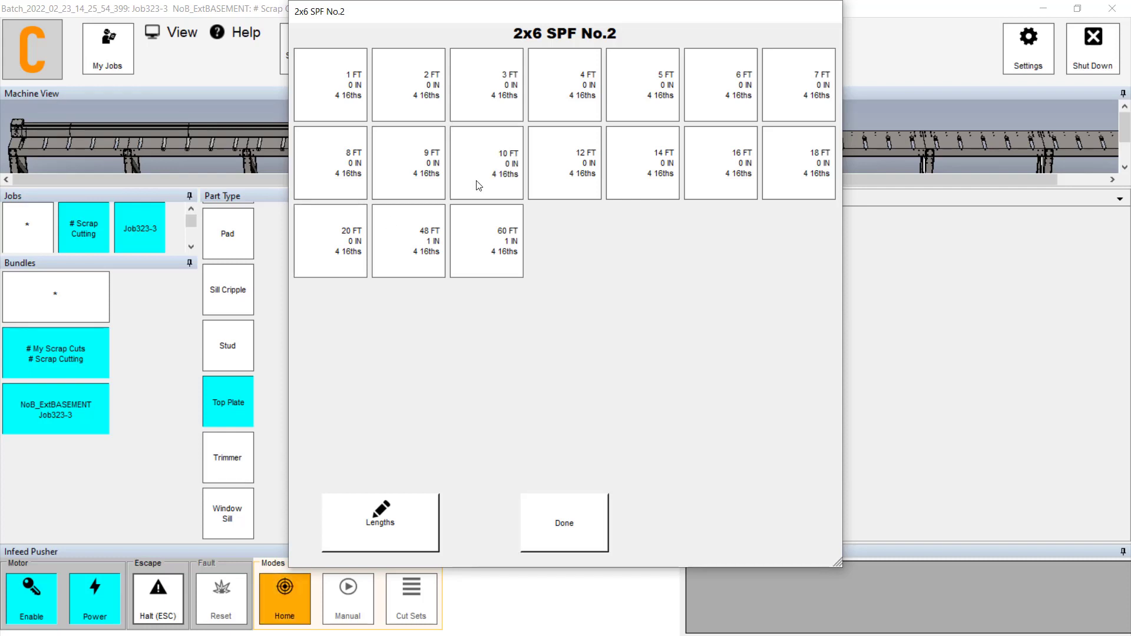
{"action": "left_click", "coordinate": [486, 163]}
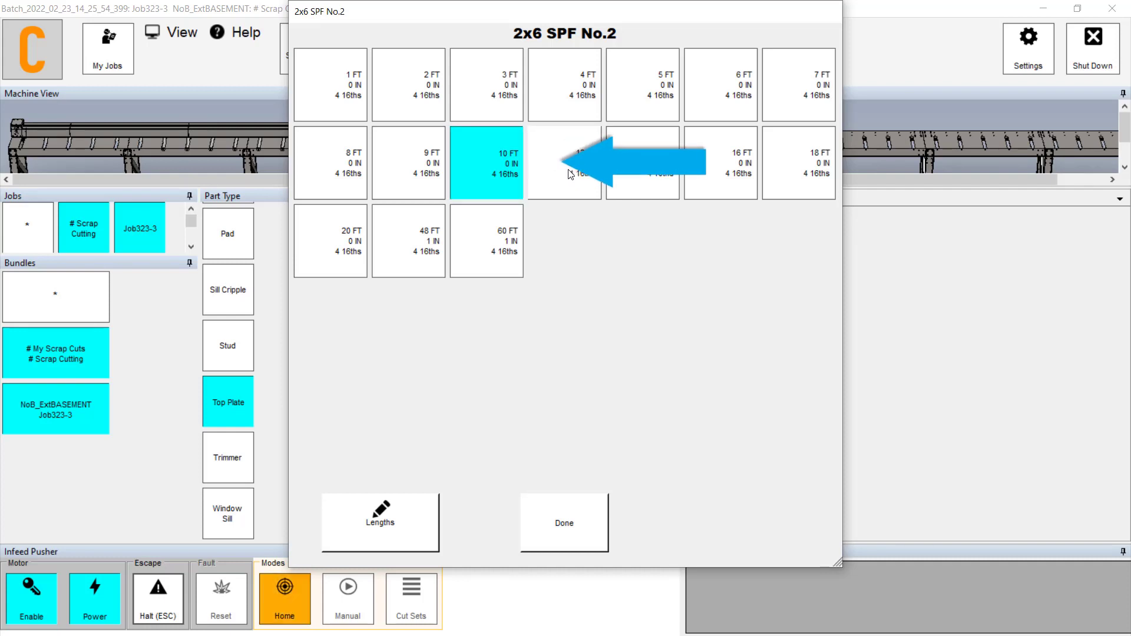
{"action": "left_click", "coordinate": [565, 162]}
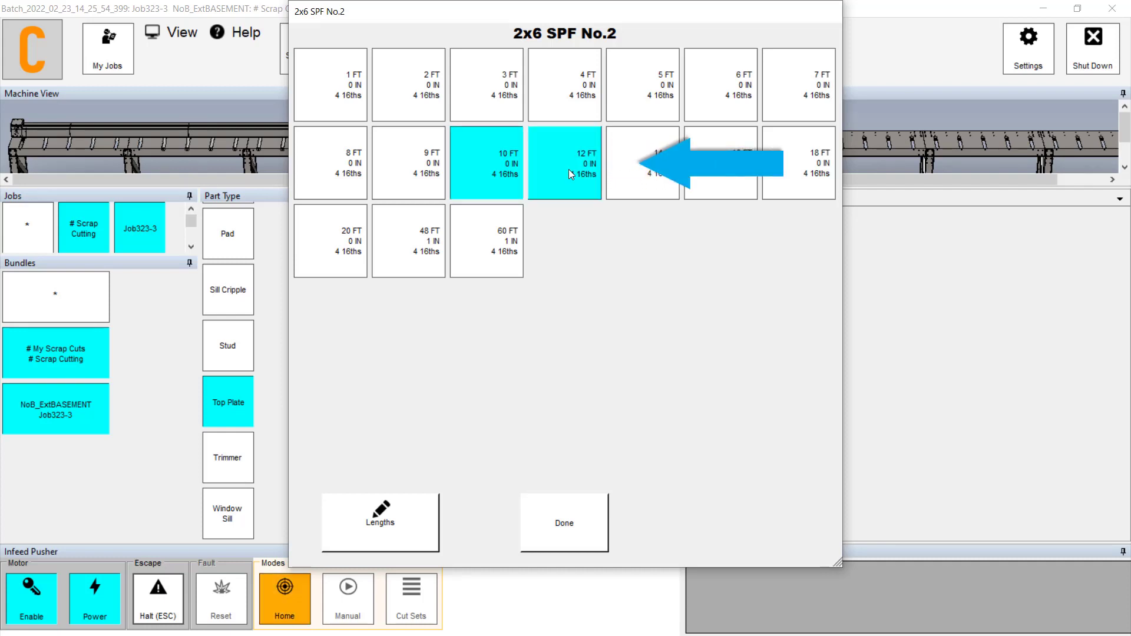
{"action": "left_click", "coordinate": [719, 162]}
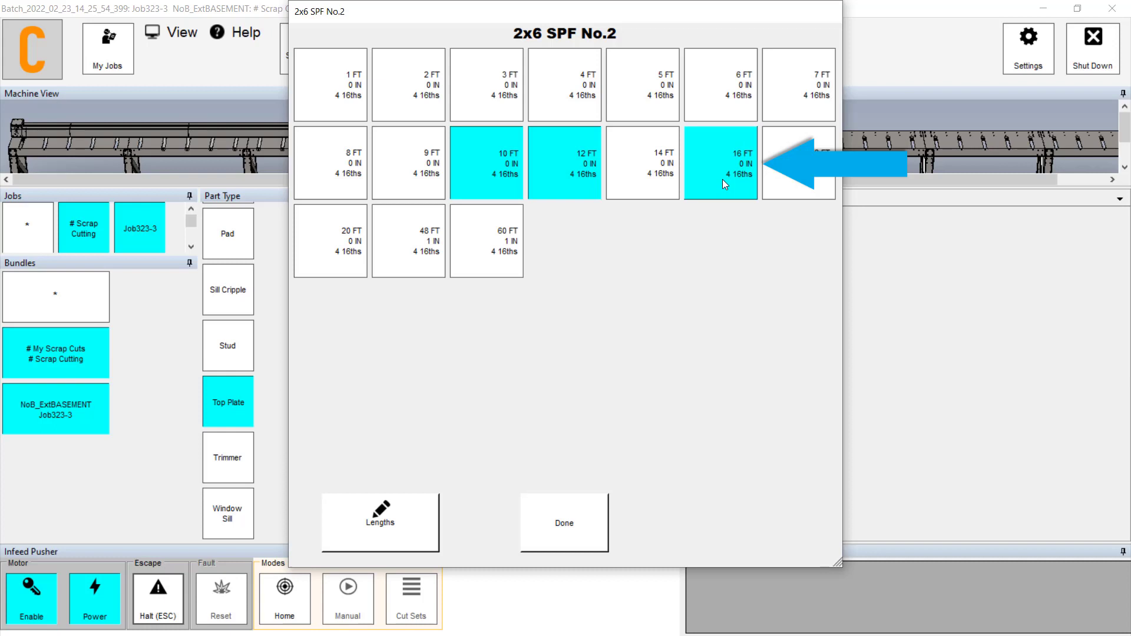
{"action": "left_click", "coordinate": [797, 161]}
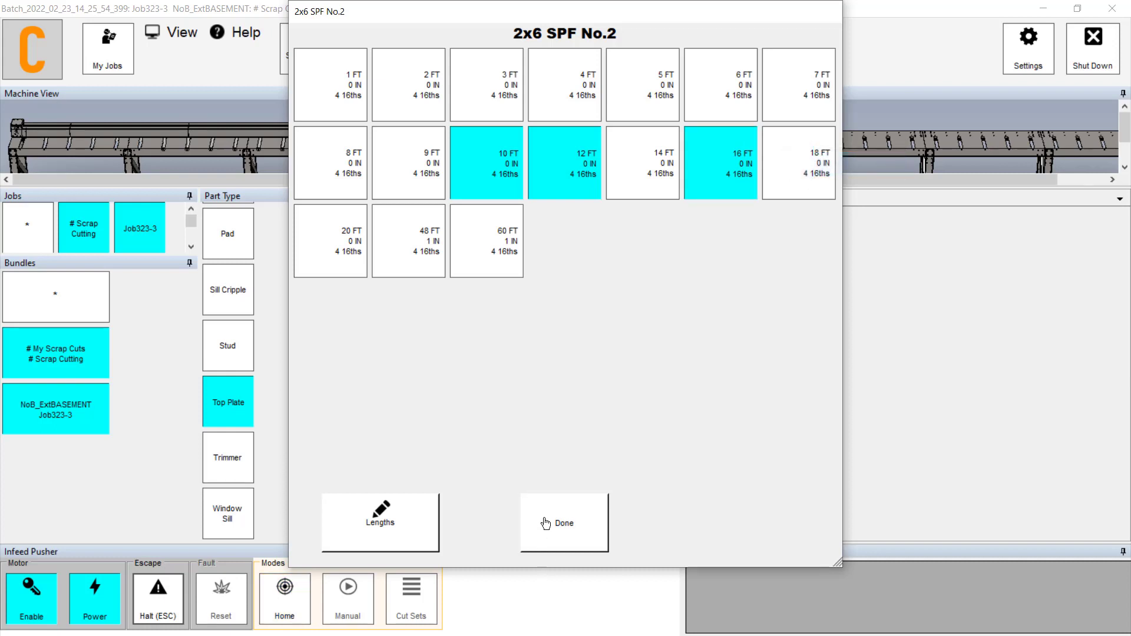
{"action": "left_click", "coordinate": [563, 522]}
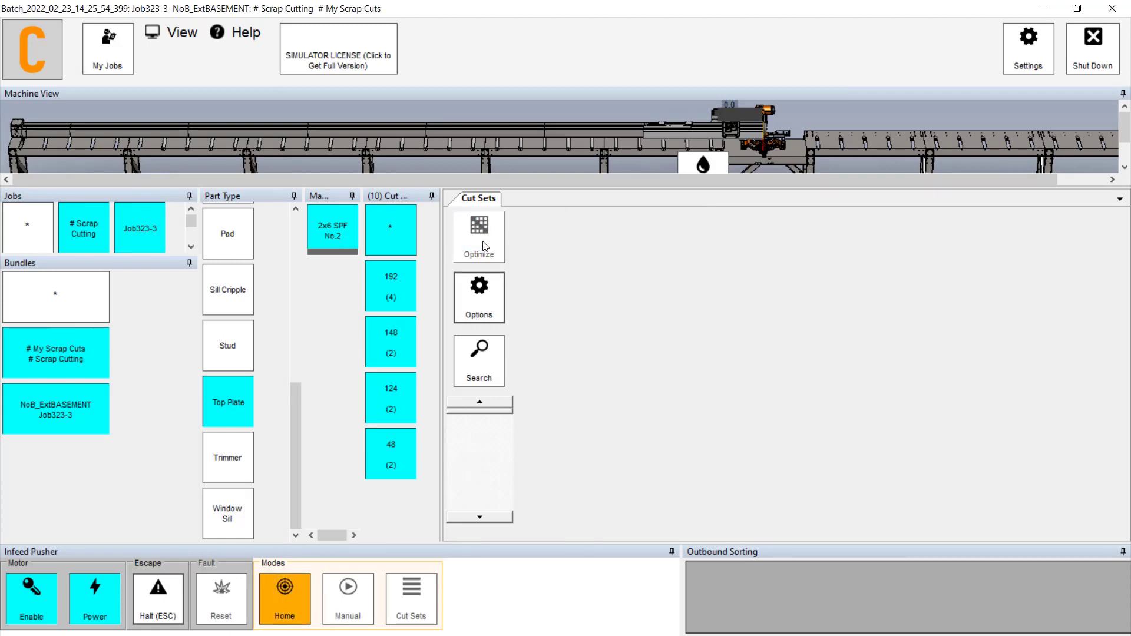
- Run Optimize and dismiss the Ready dialog reporting 16.3% waste
{"action": "left_click", "coordinate": [478, 237]}
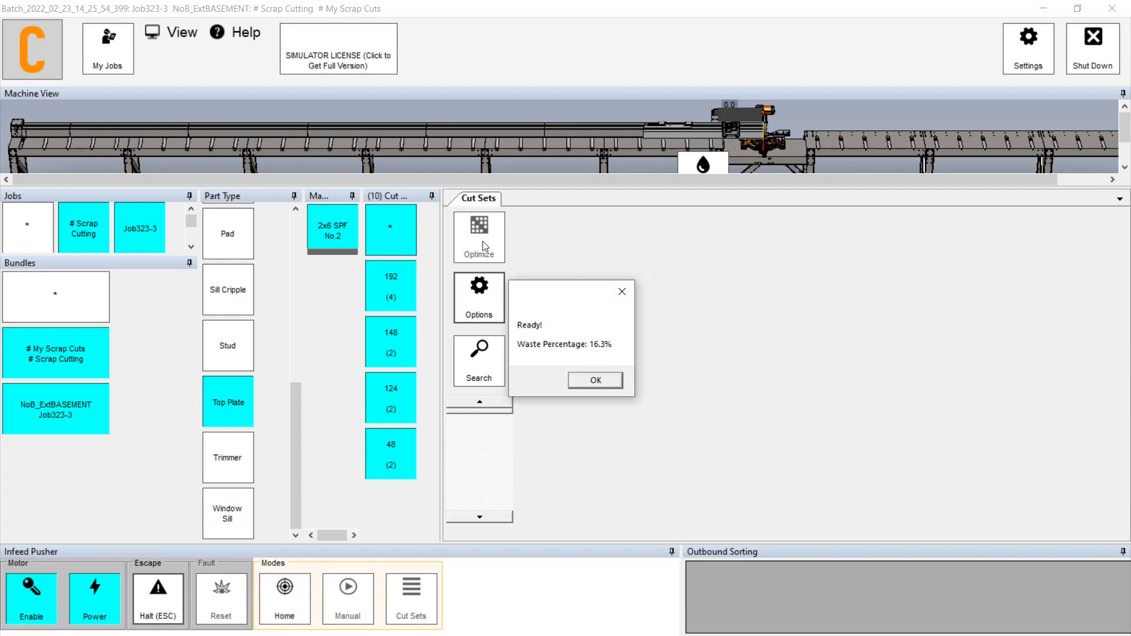
{"action": "left_click", "coordinate": [284, 598]}
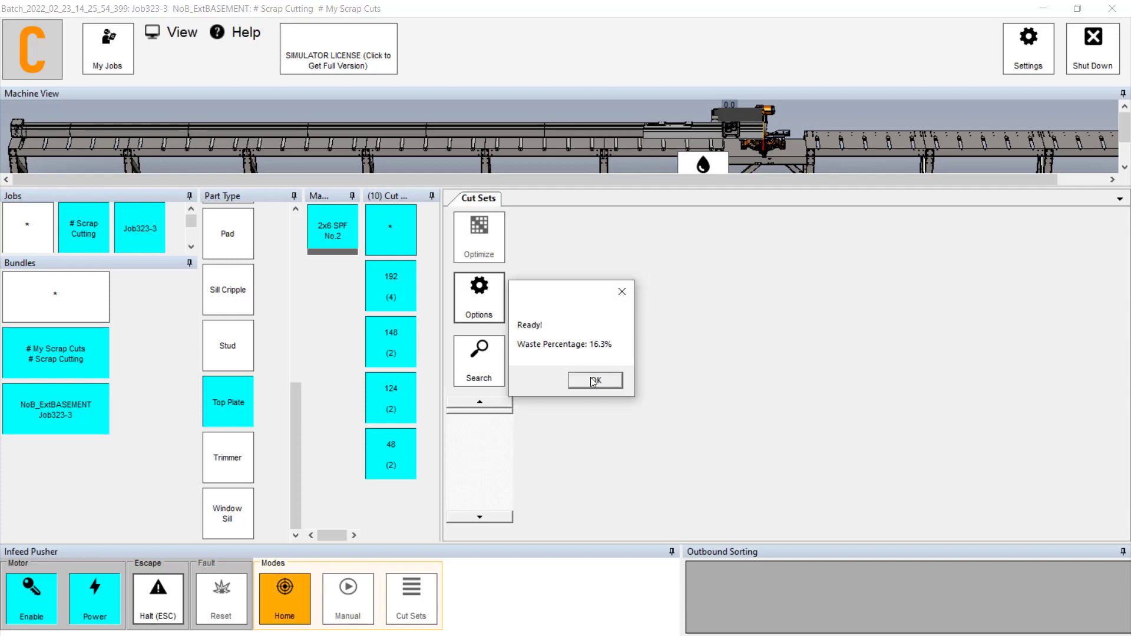
{"action": "left_click", "coordinate": [593, 380]}
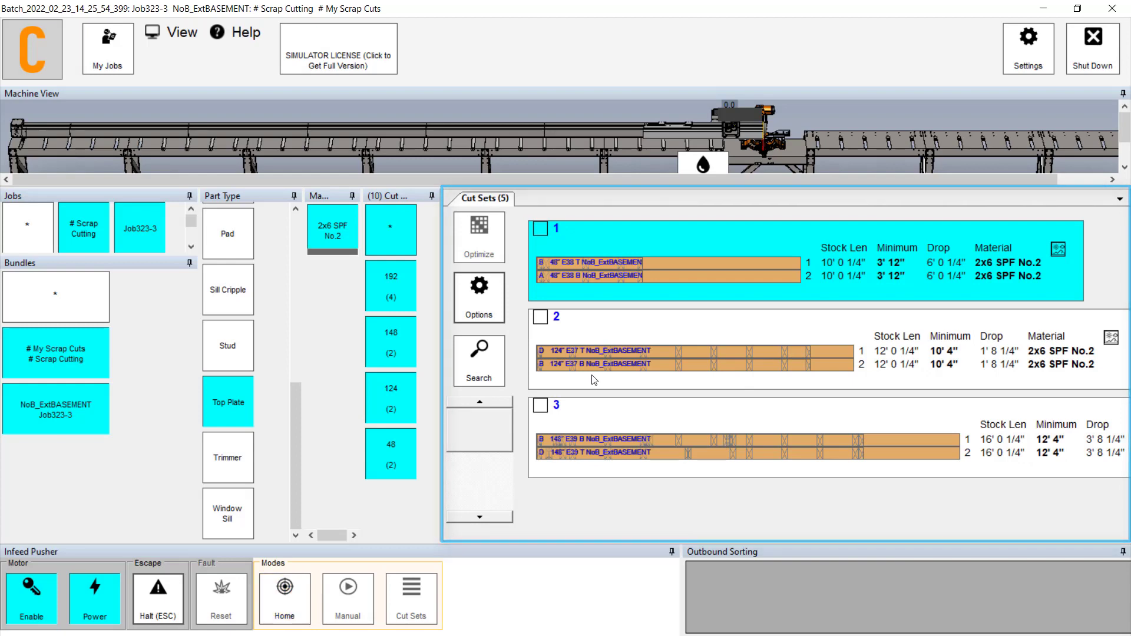
- Open cut set 1's print image, MasterCutSet.bmp, in the photo viewer
{"action": "left_click", "coordinate": [283, 597]}
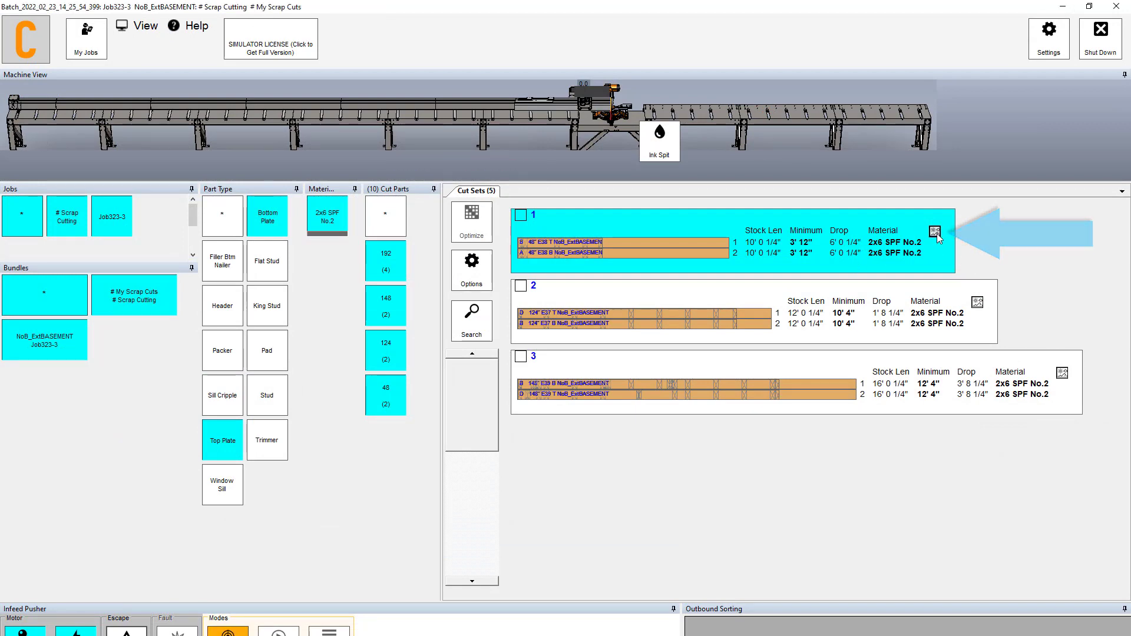
{"action": "left_click", "coordinate": [934, 232]}
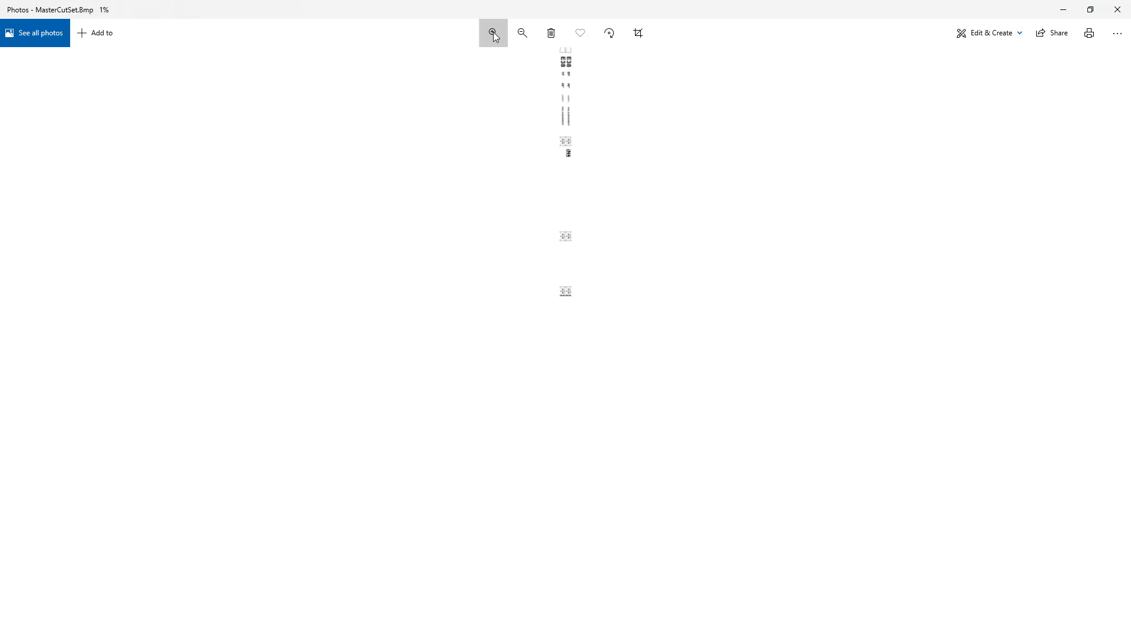
- Zoom in on MasterCutSet.bmp and rotate it a quarter turn
{"action": "left_click", "coordinate": [492, 33]}
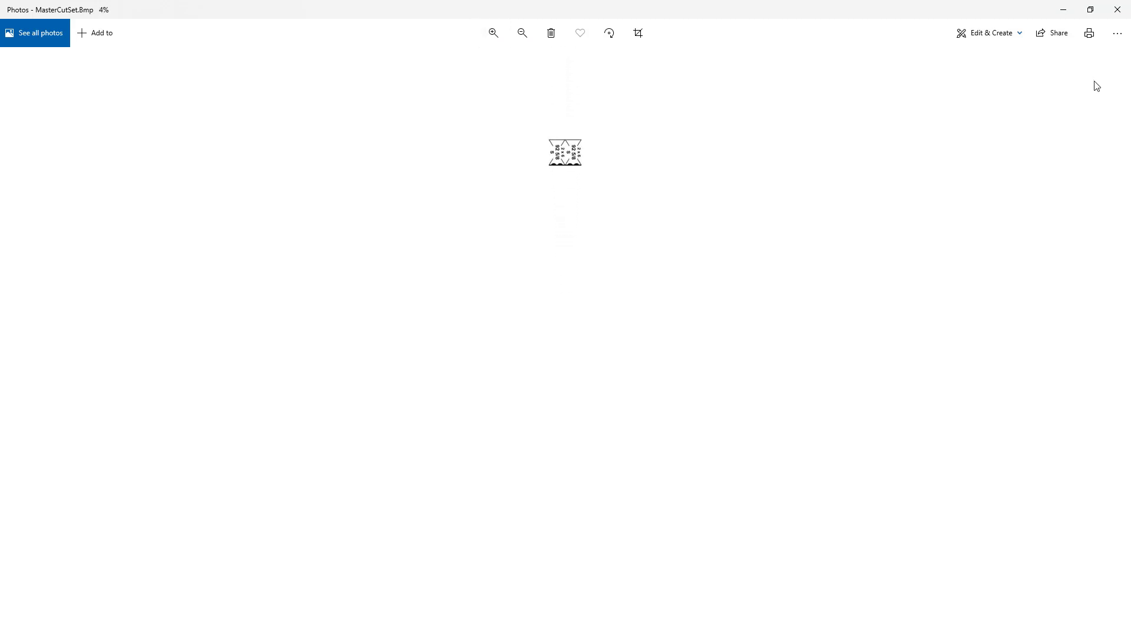
{"action": "left_click", "coordinate": [609, 33]}
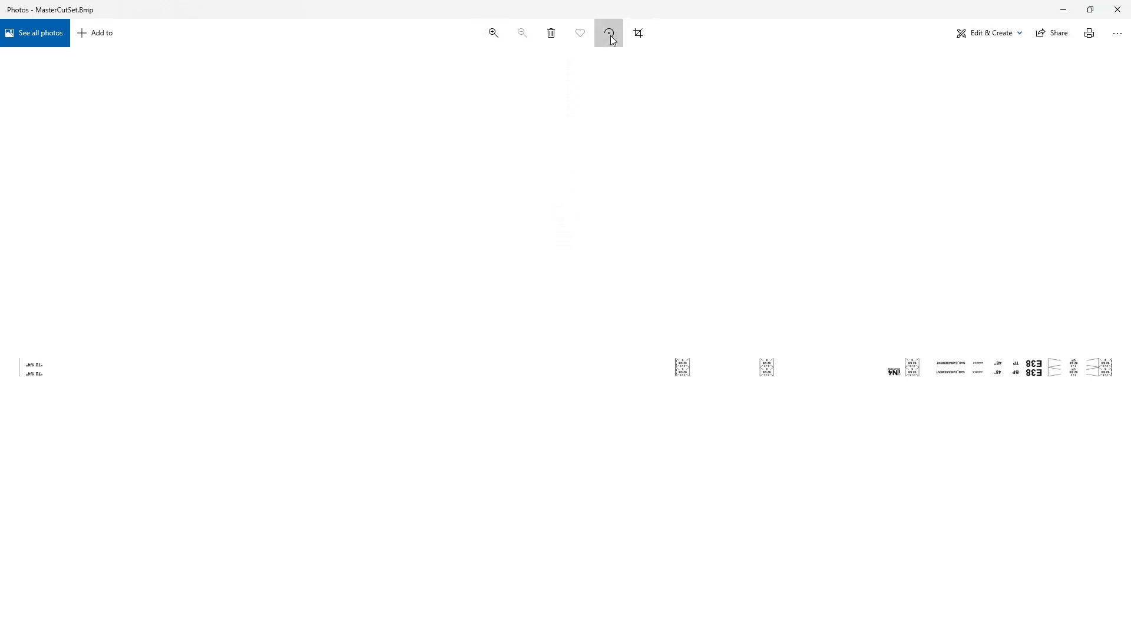